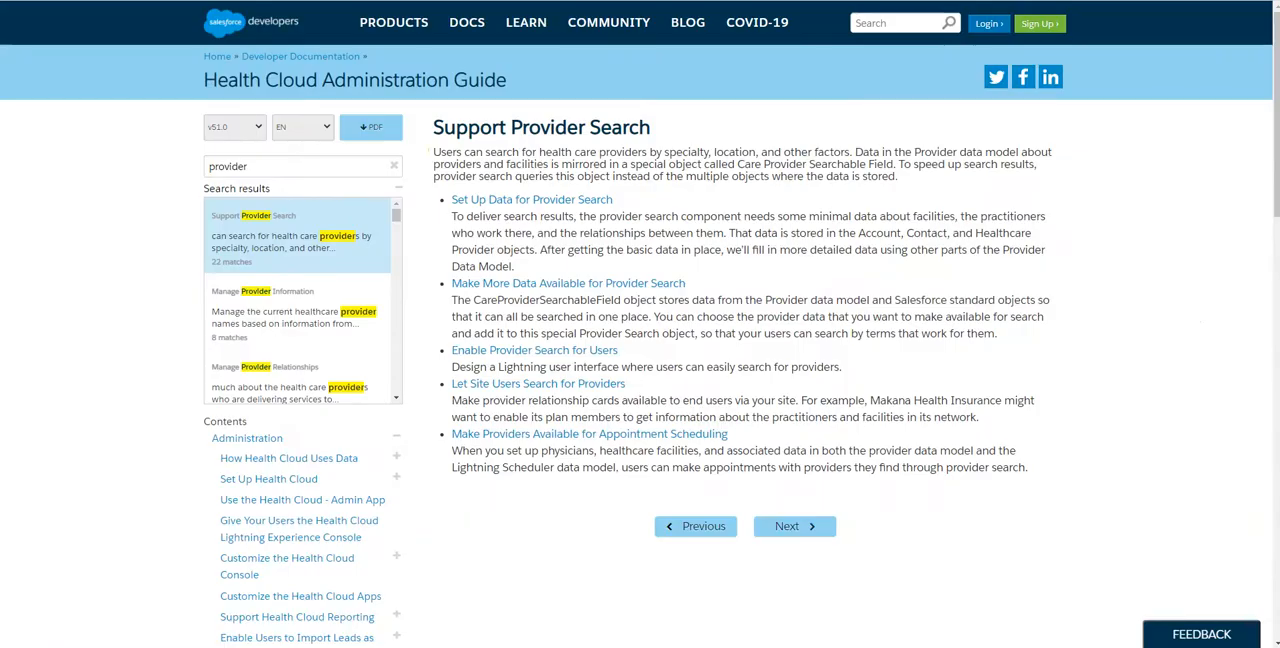
mouse_move(356, 82)
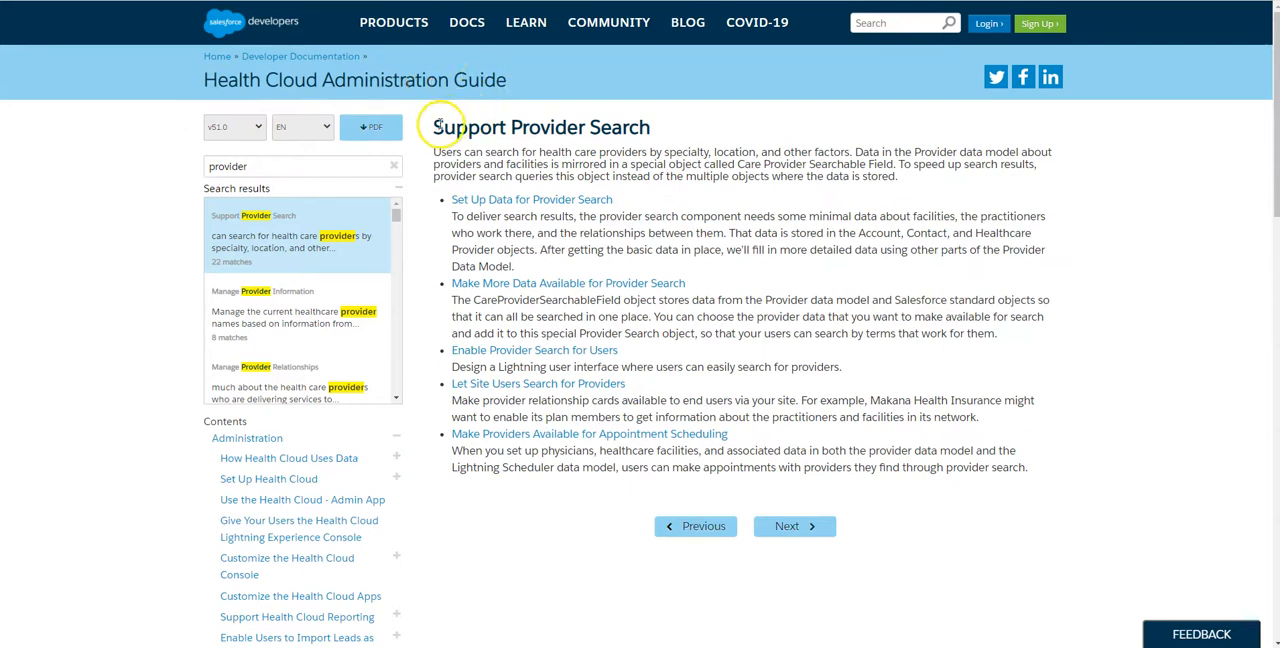
- Read the provider search data setup field table, reaching 'Make More Data Available for Provider Search'
triple_click(540, 127)
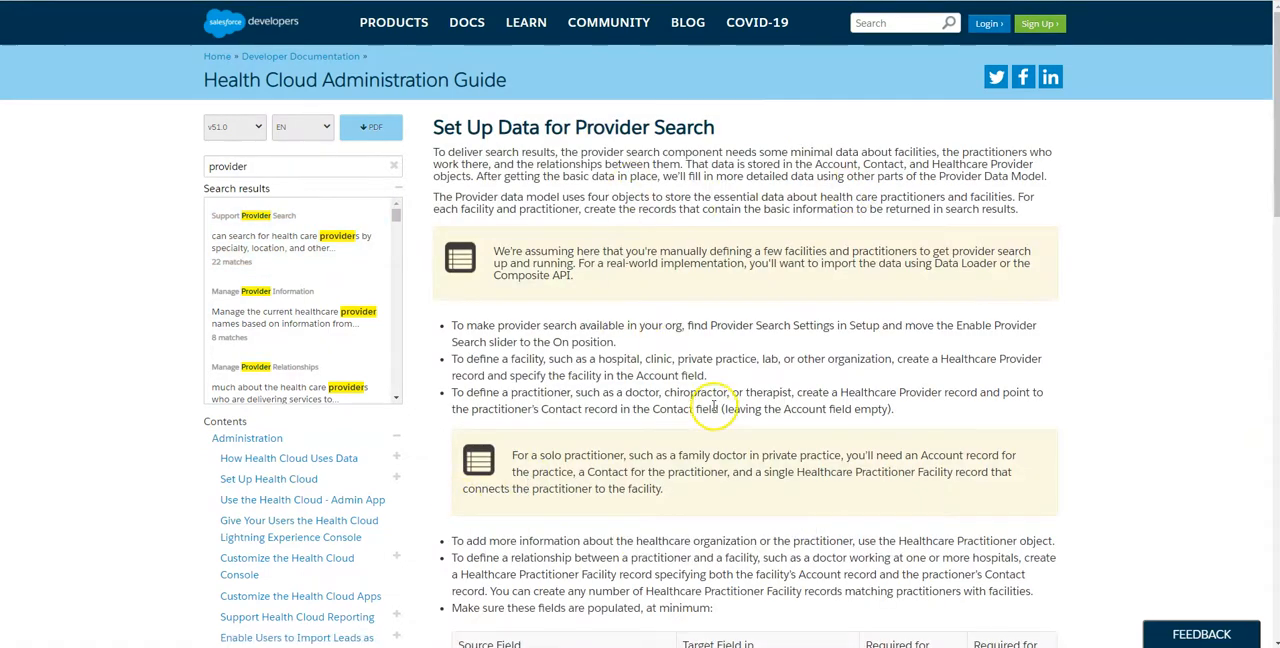
scroll(down, 3)
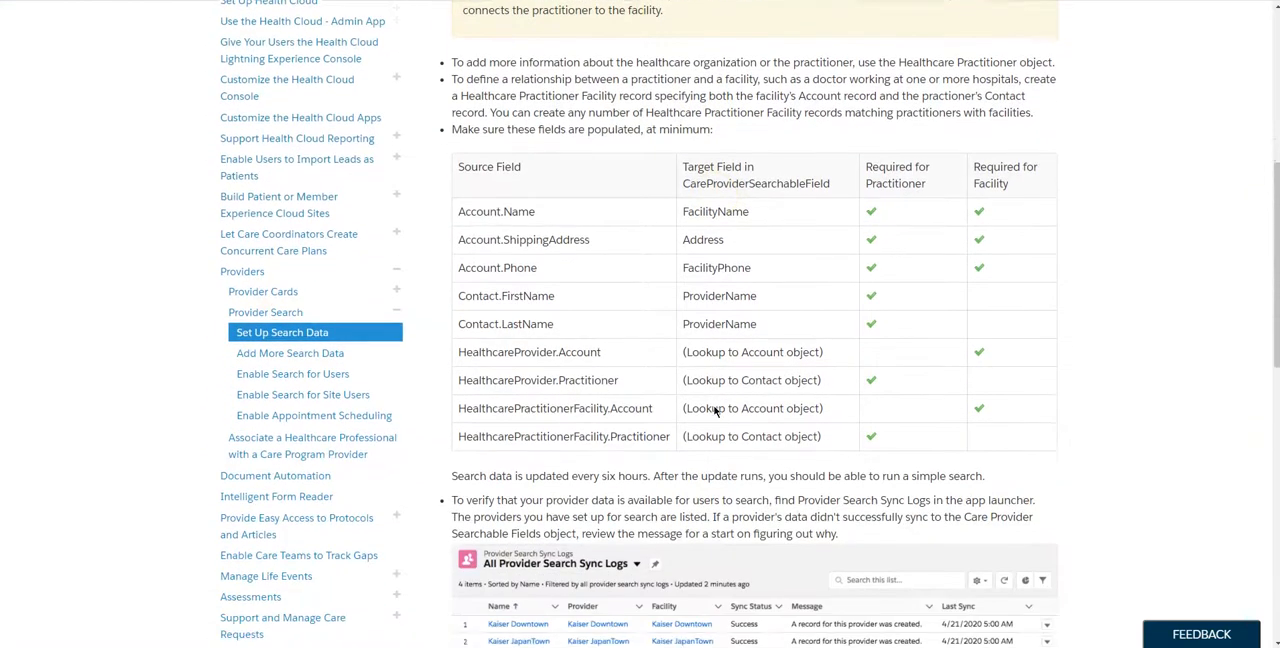
scroll(down, 3)
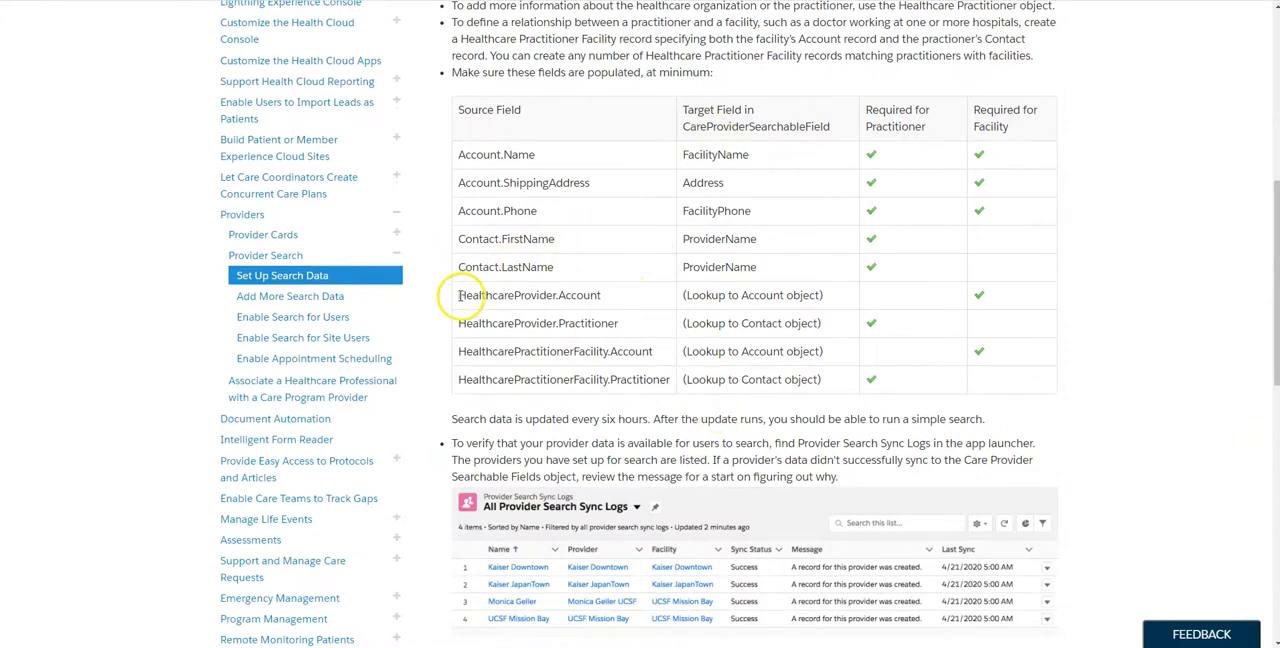
double_click(505, 294)
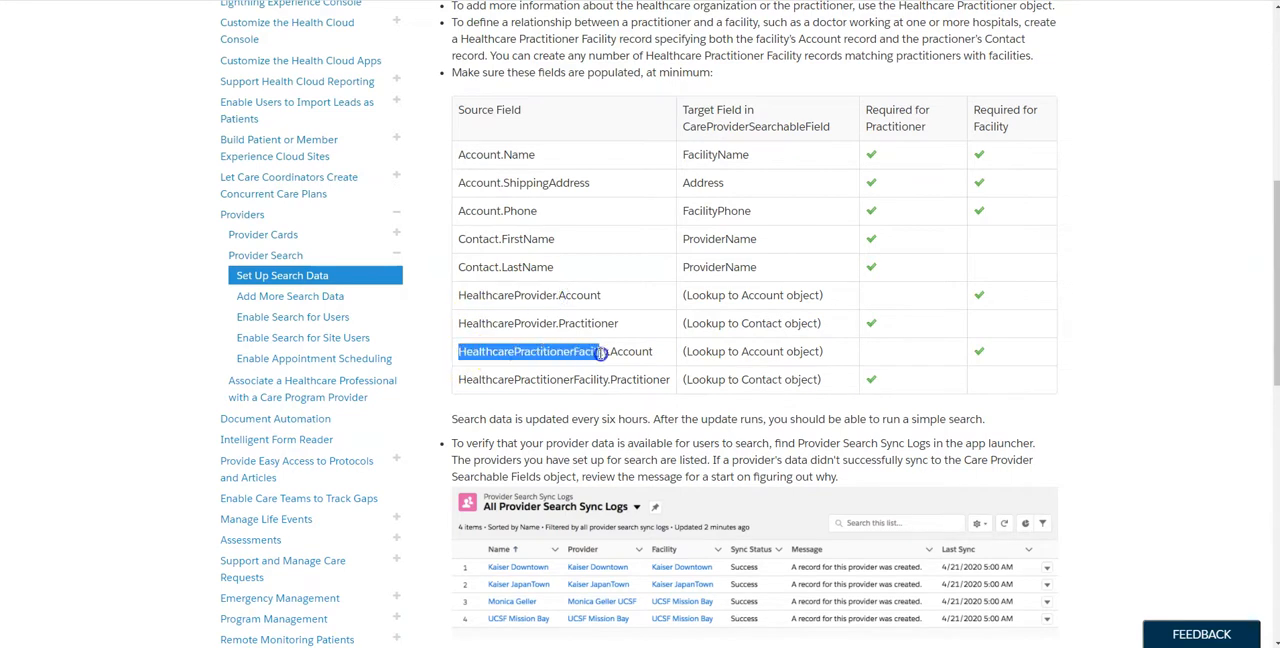
scroll(down, 3)
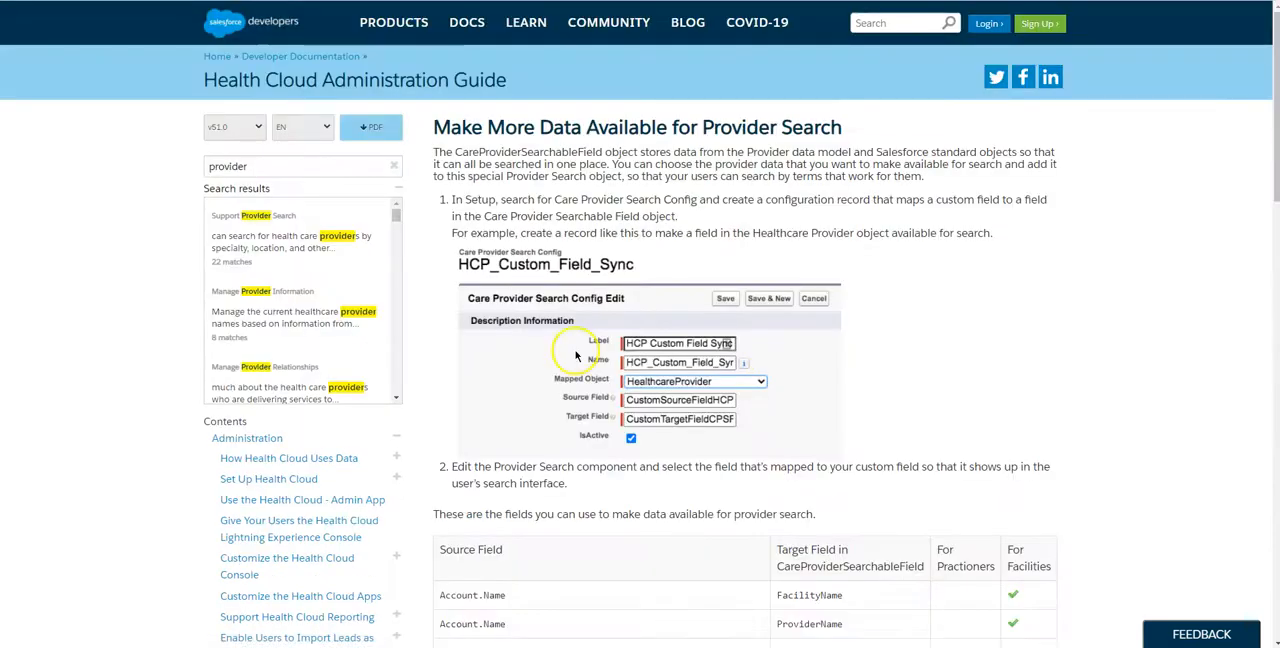
scroll(down, 3)
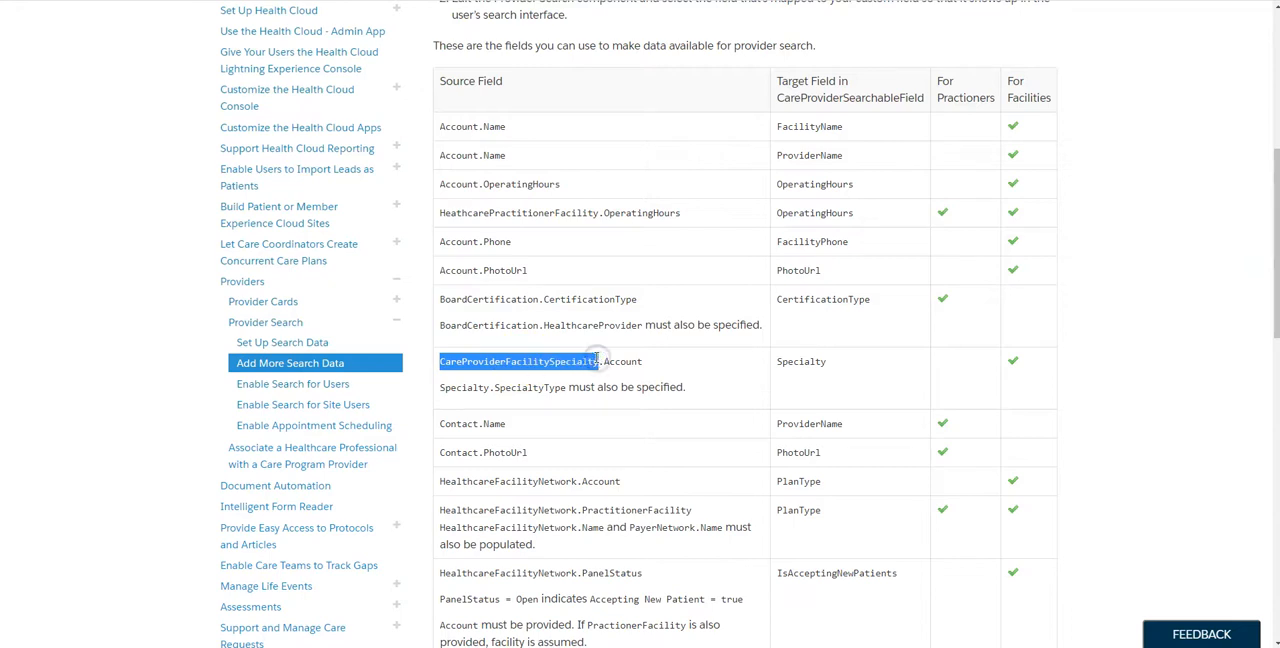
scroll(down, 3)
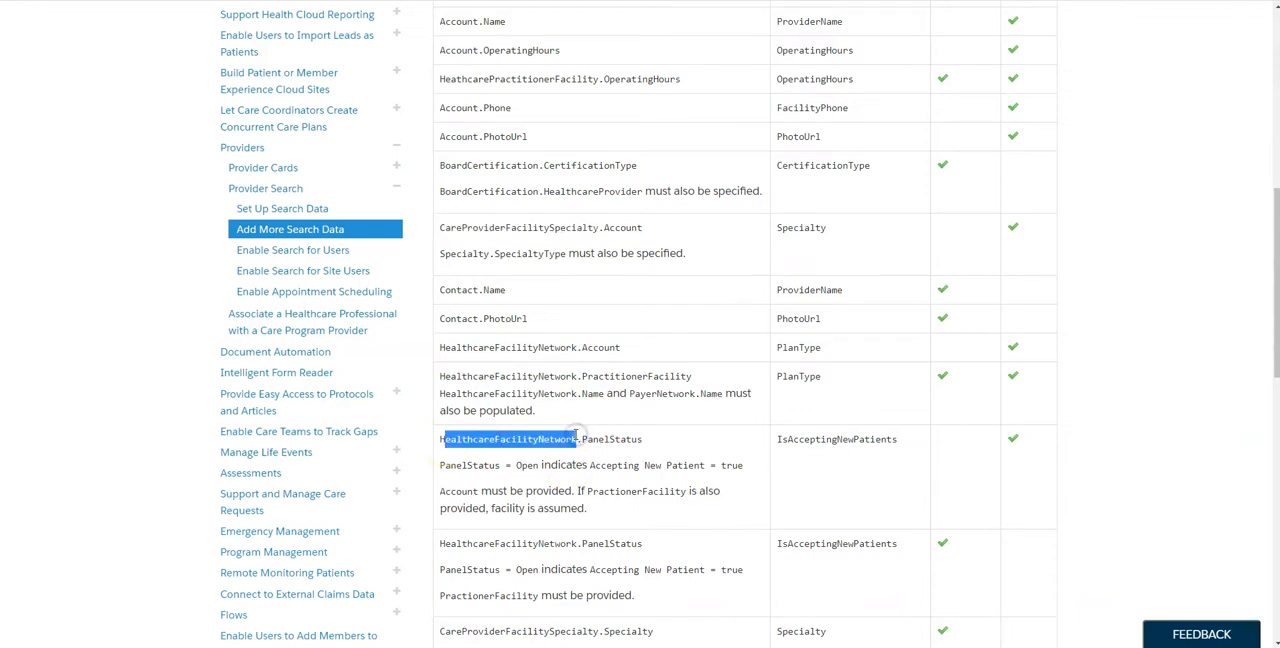
mouse_move(574, 435)
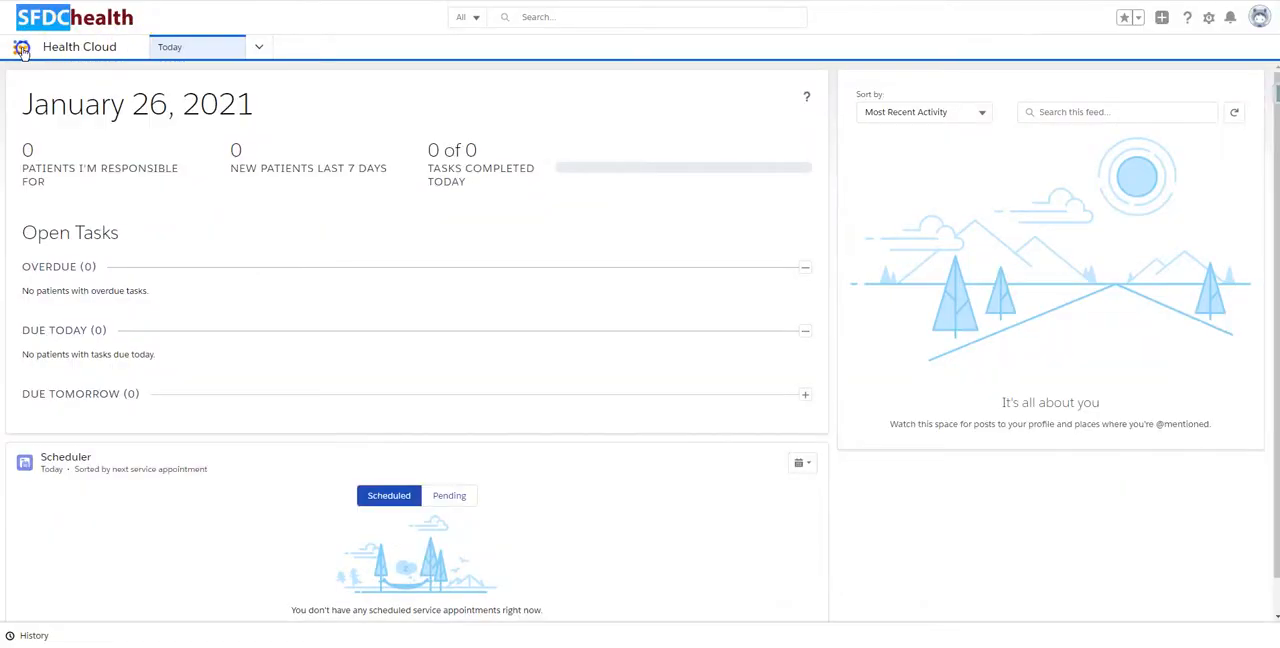
- Switch to the 'Provider Search - Admin' app from the App Launcher
click(20, 47)
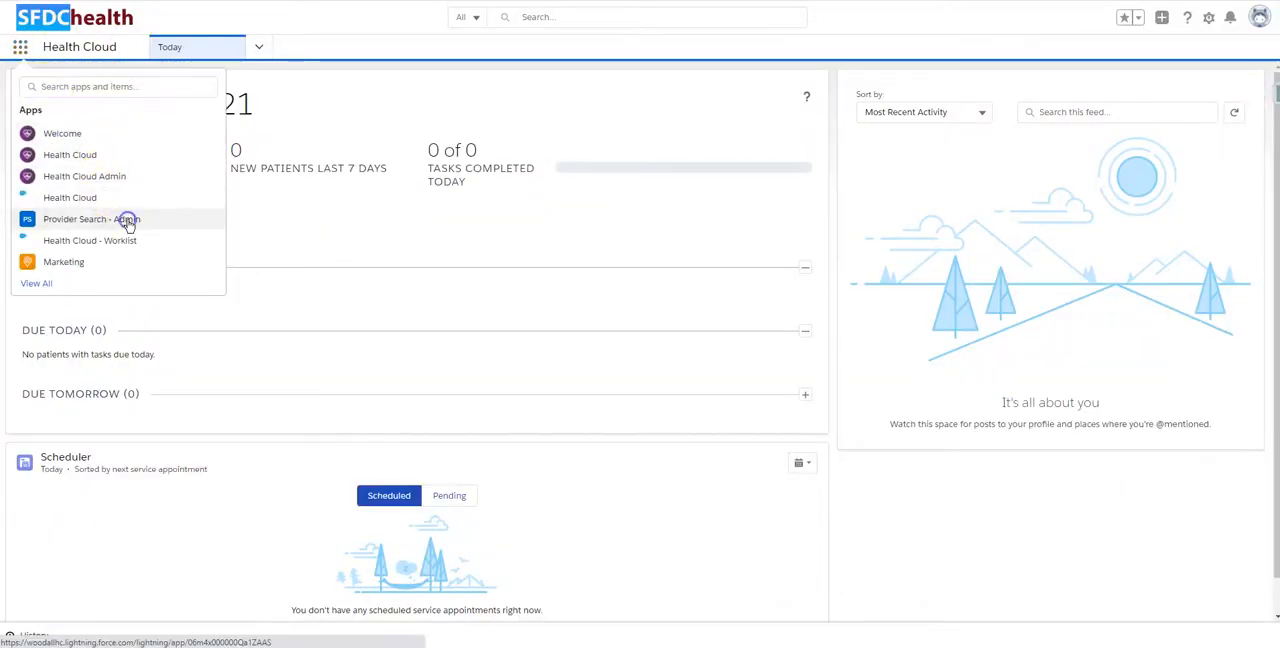
click(91, 219)
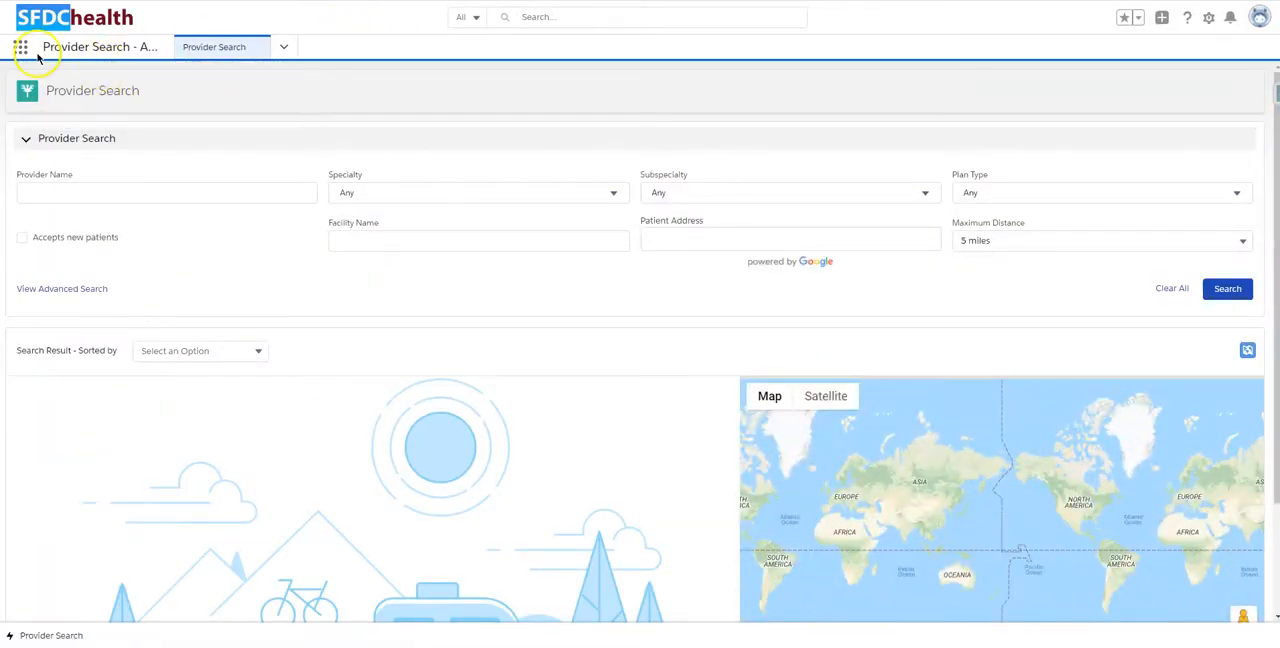
click(284, 47)
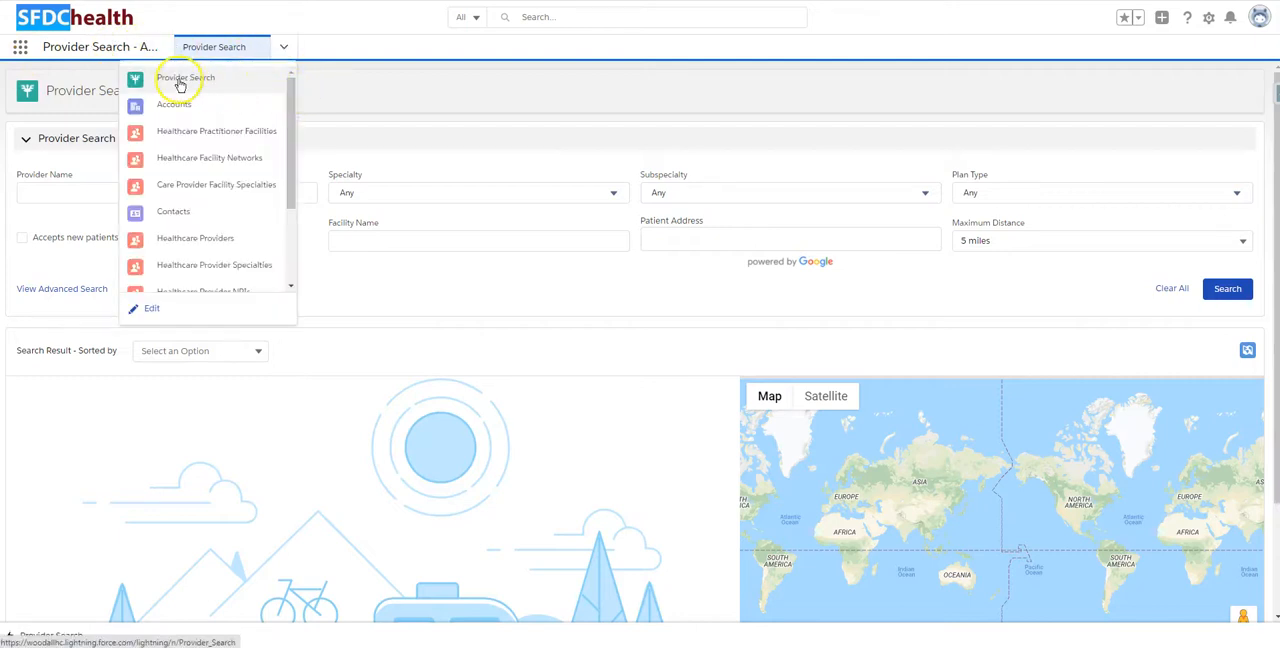
mouse_move(200, 108)
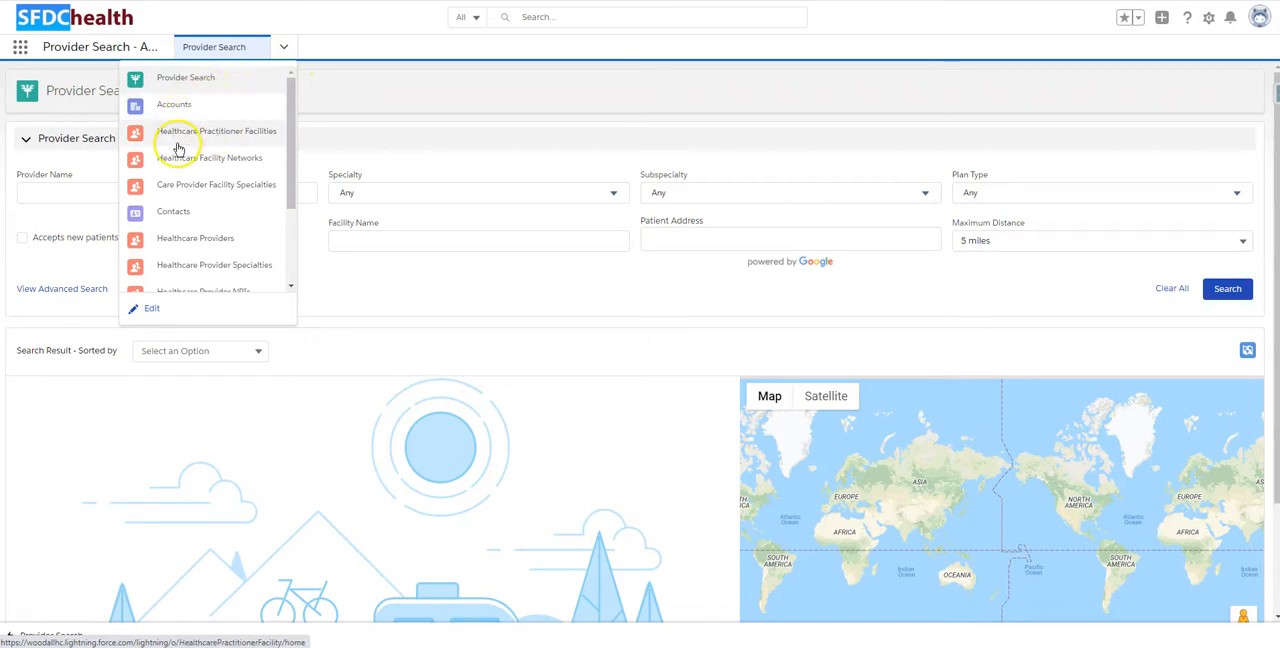
mouse_move(270, 157)
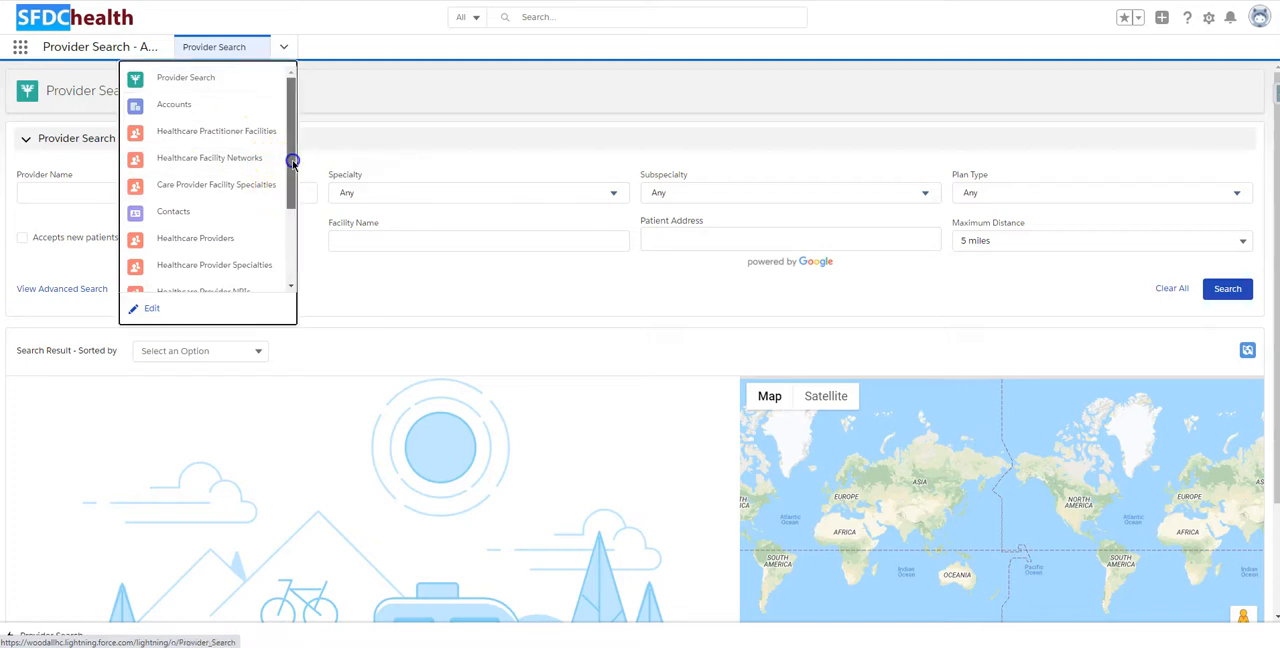
scroll(down, 3)
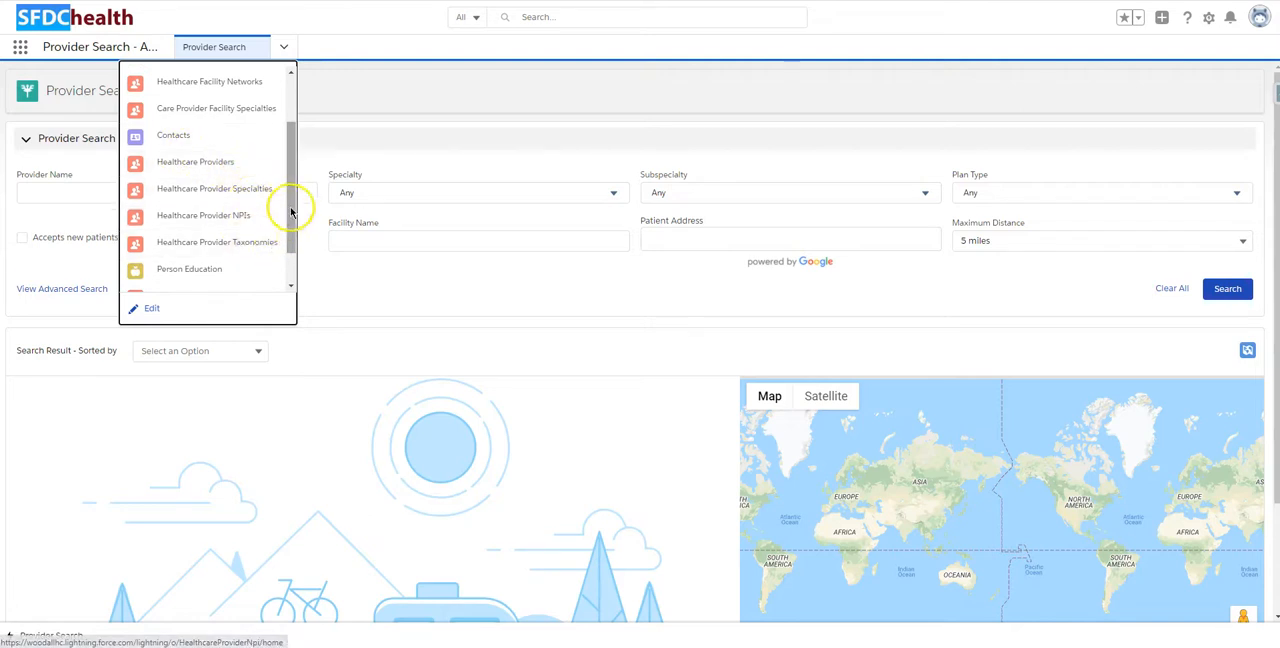
scroll(down, 3)
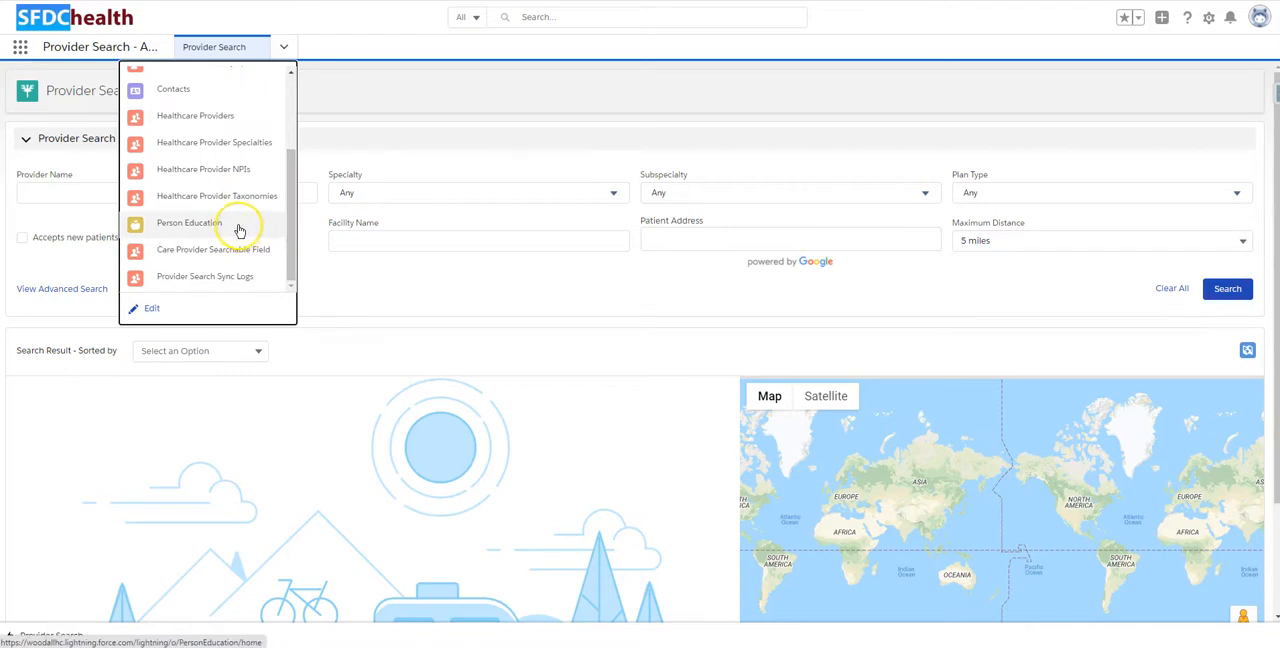
mouse_move(182, 249)
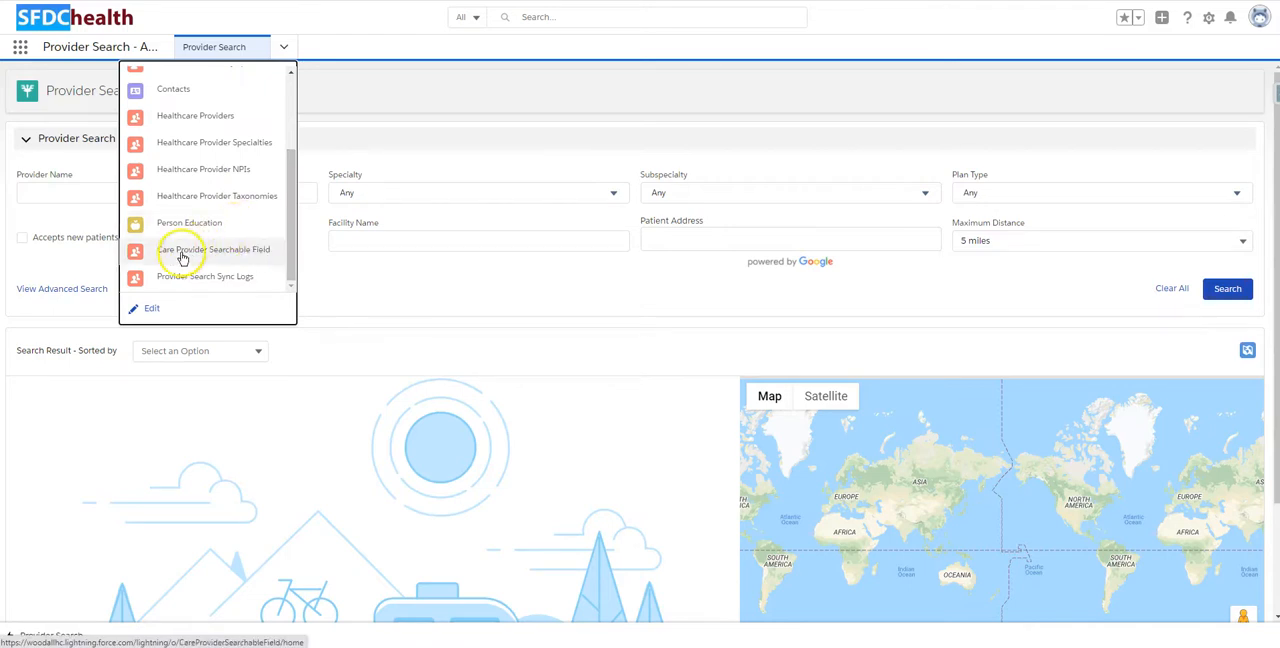
mouse_move(262, 258)
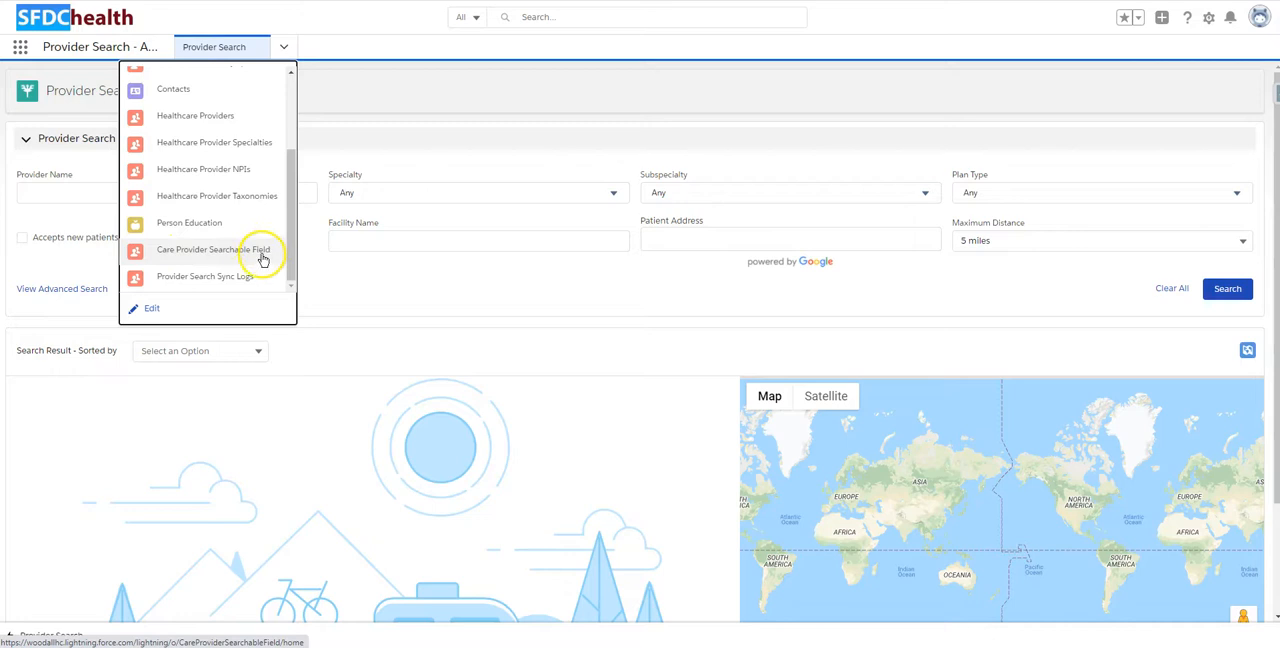
mouse_move(205, 289)
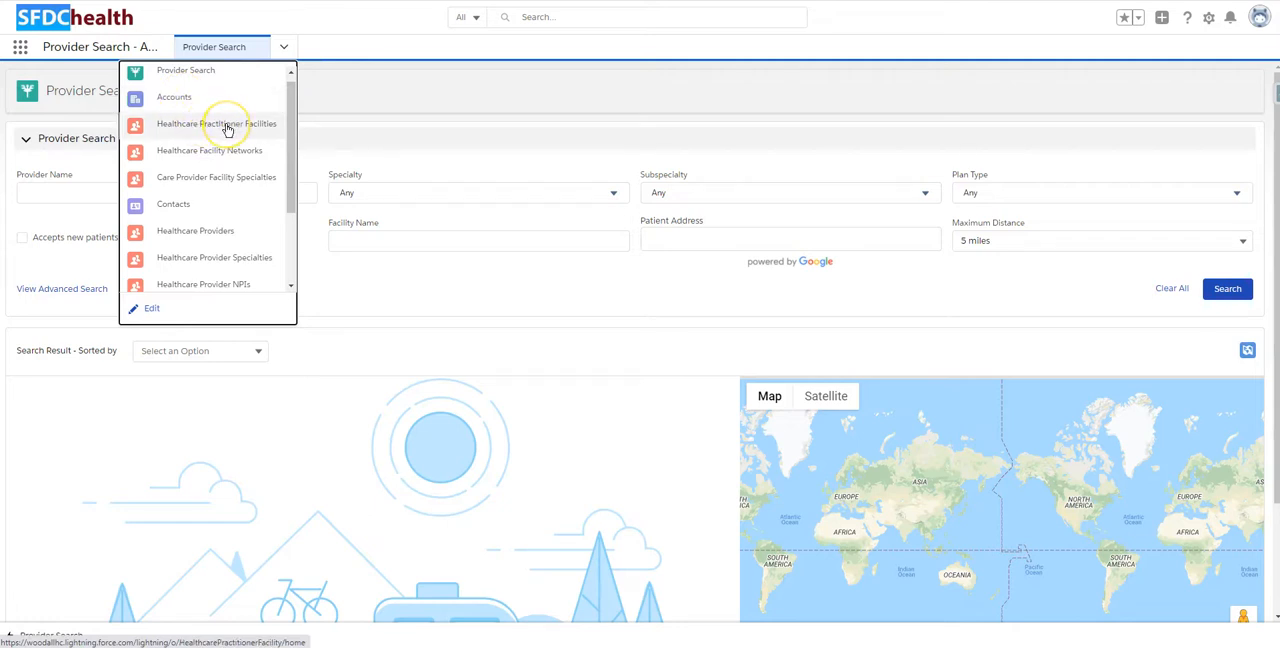
mouse_move(216, 123)
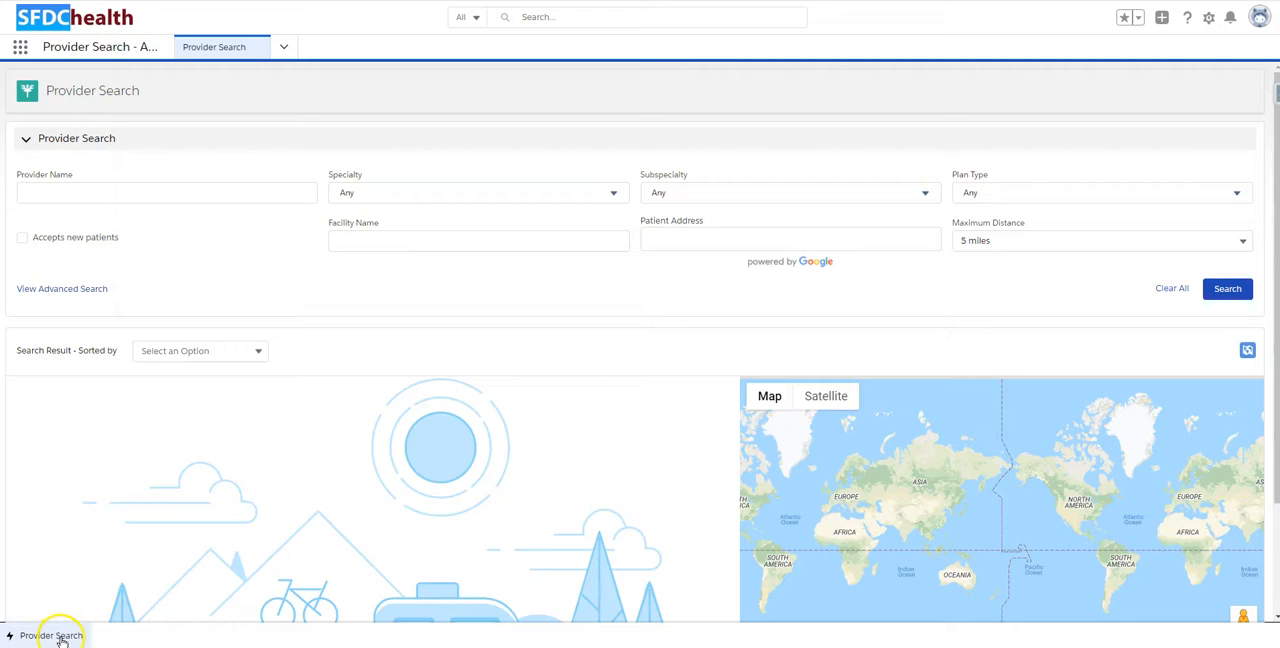
mouse_move(57, 638)
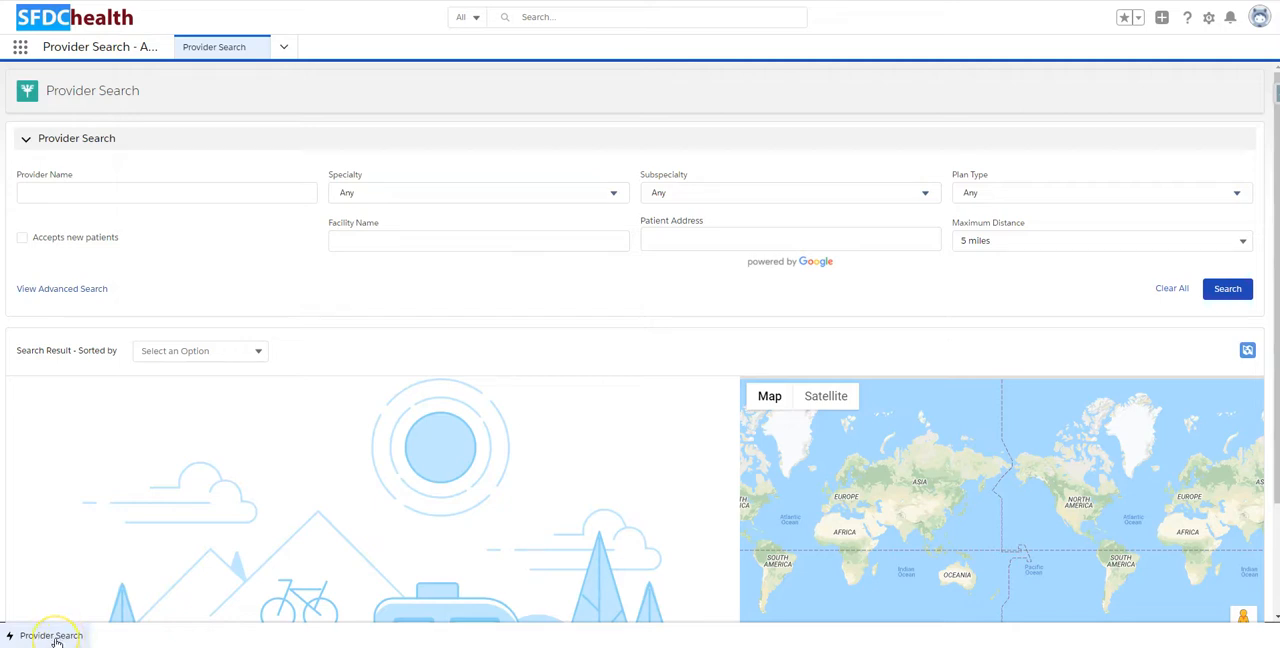
mouse_move(40, 638)
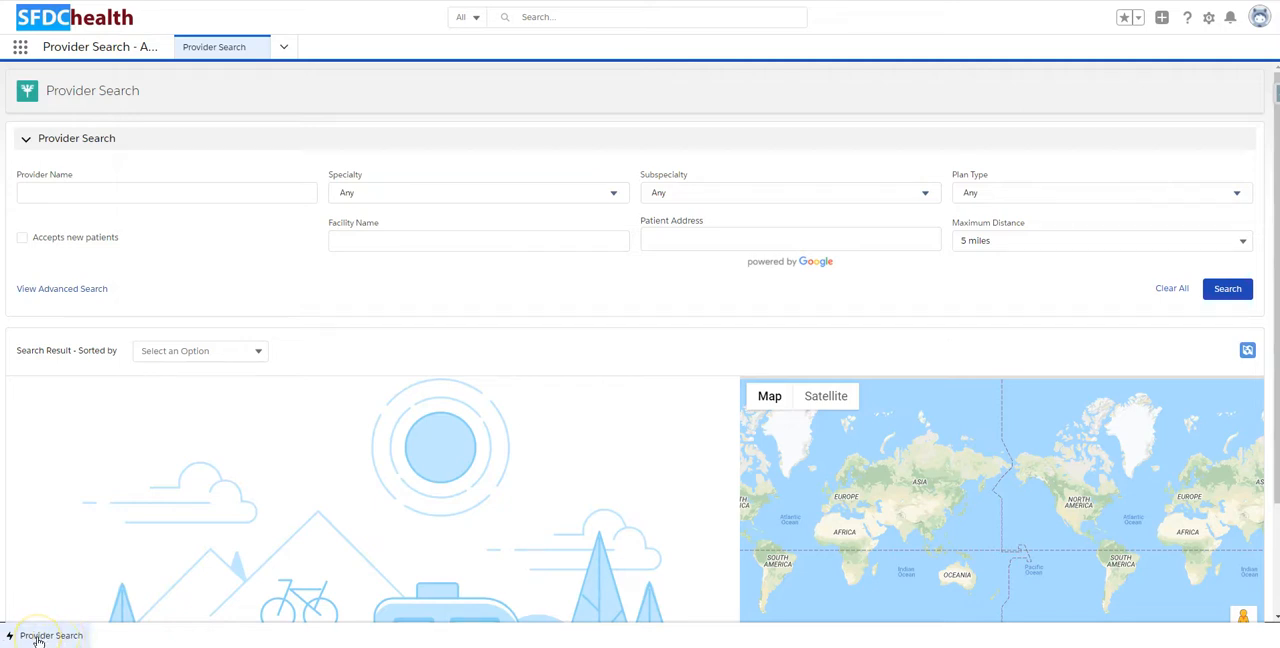
mouse_move(407, 279)
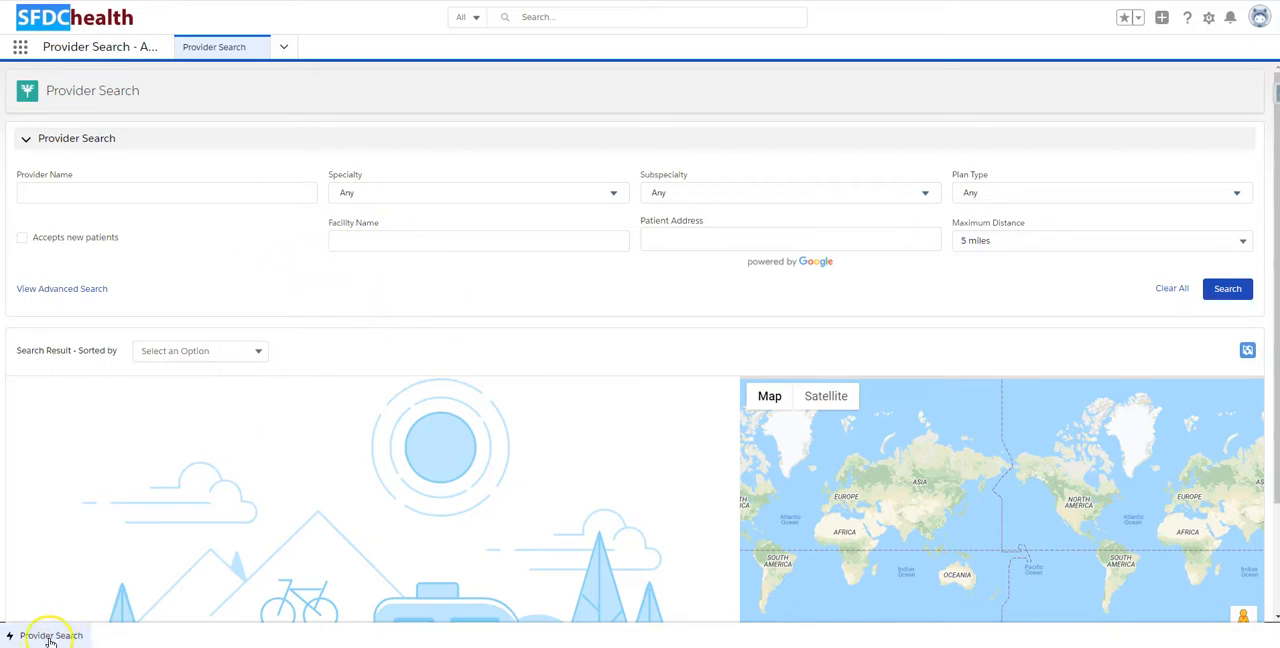
click(50, 635)
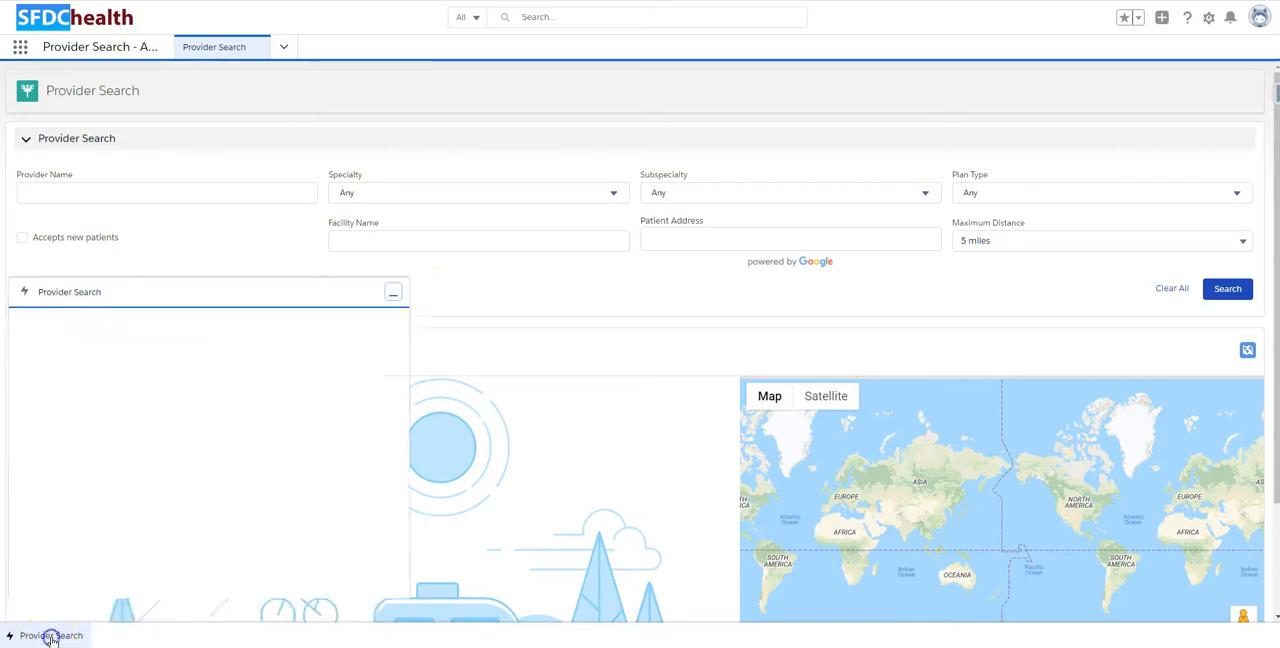
click(50, 635)
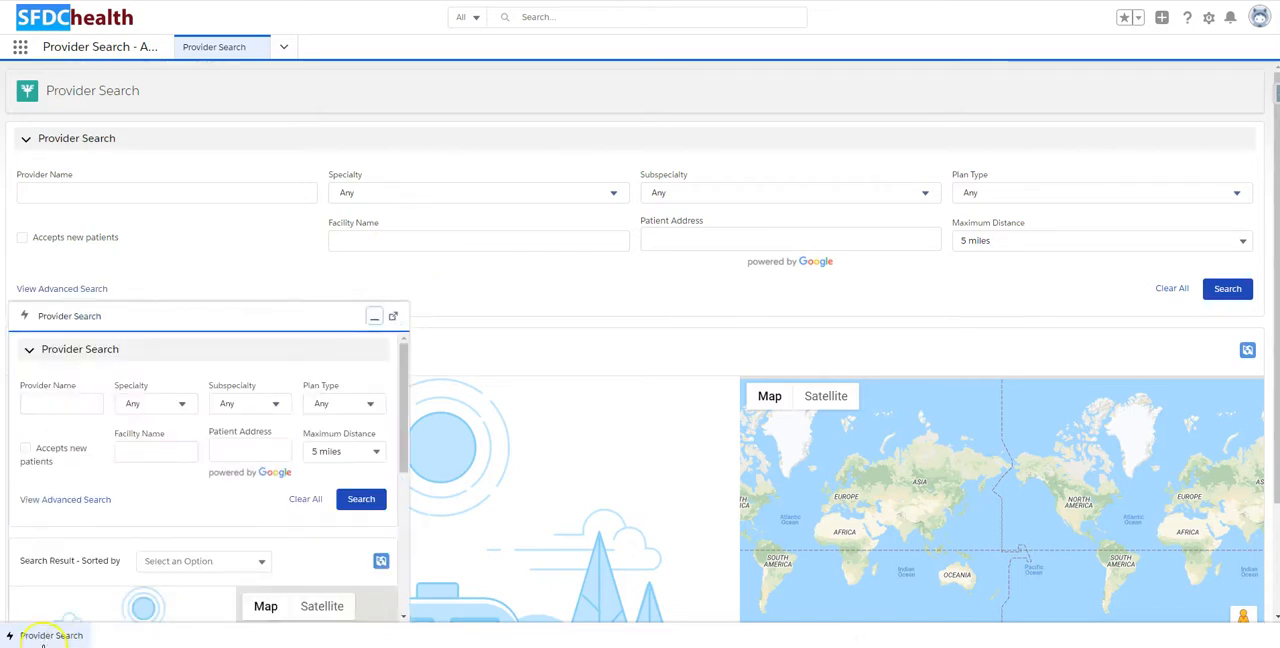
click(374, 316)
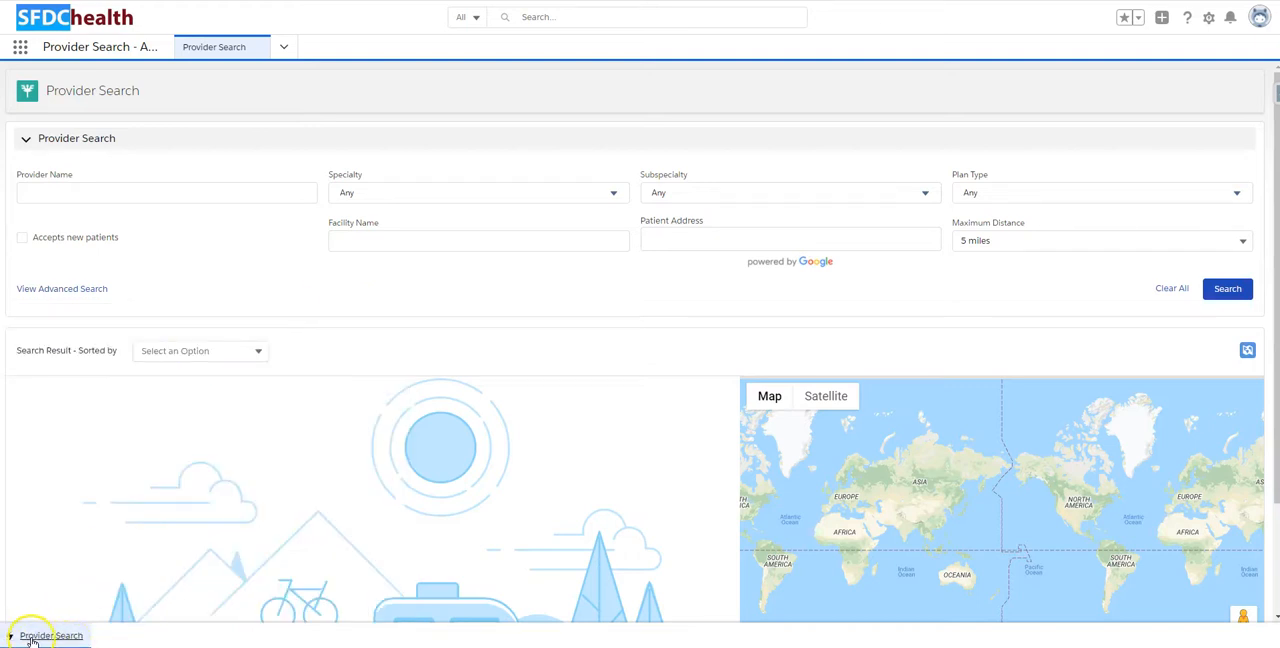
mouse_move(85, 640)
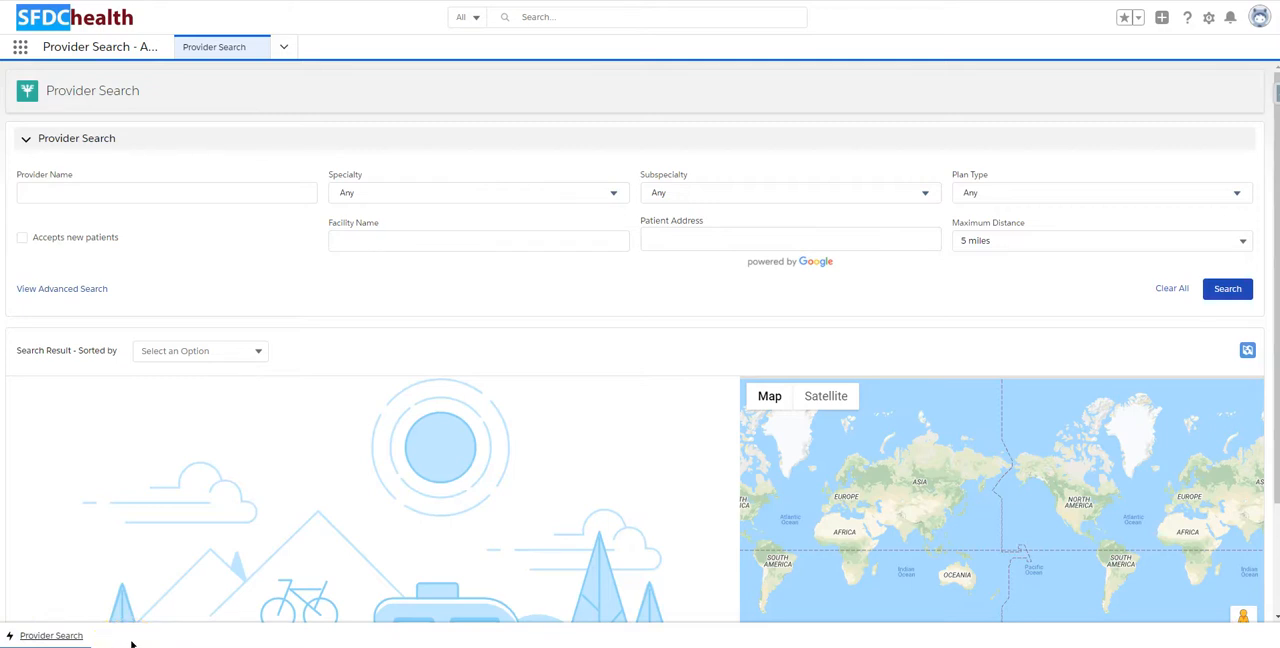
mouse_move(418, 285)
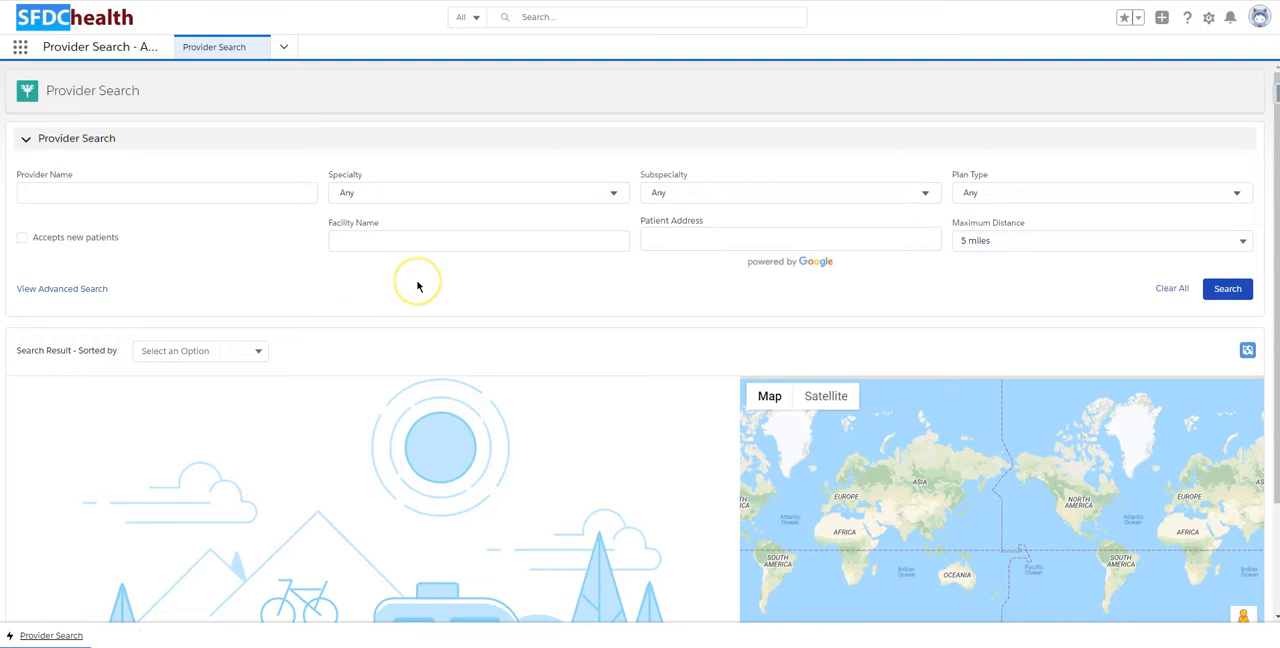
mouse_move(342, 284)
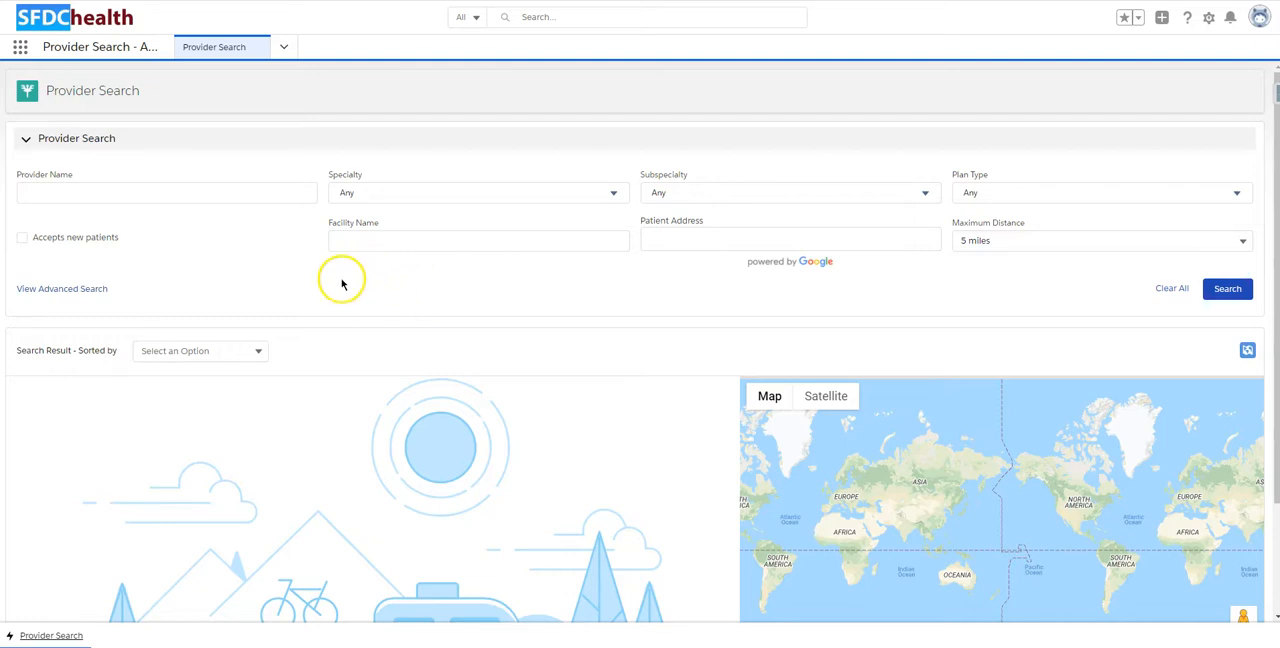
mouse_move(307, 285)
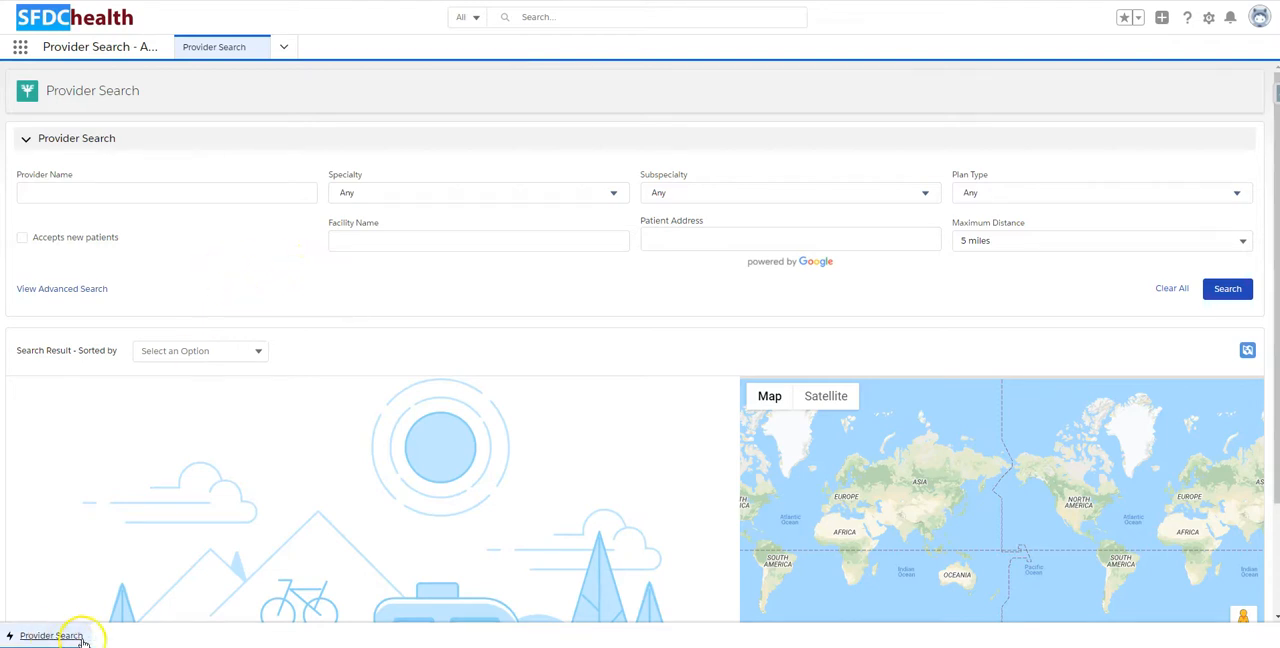
mouse_move(172, 640)
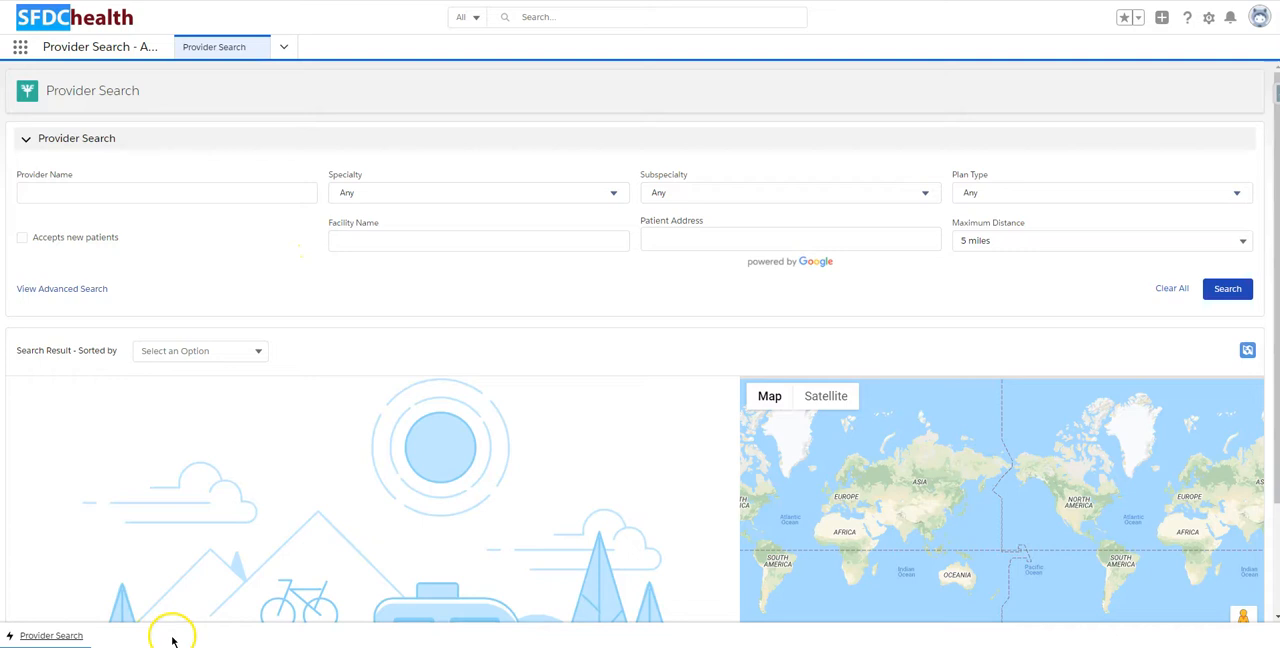
mouse_move(160, 240)
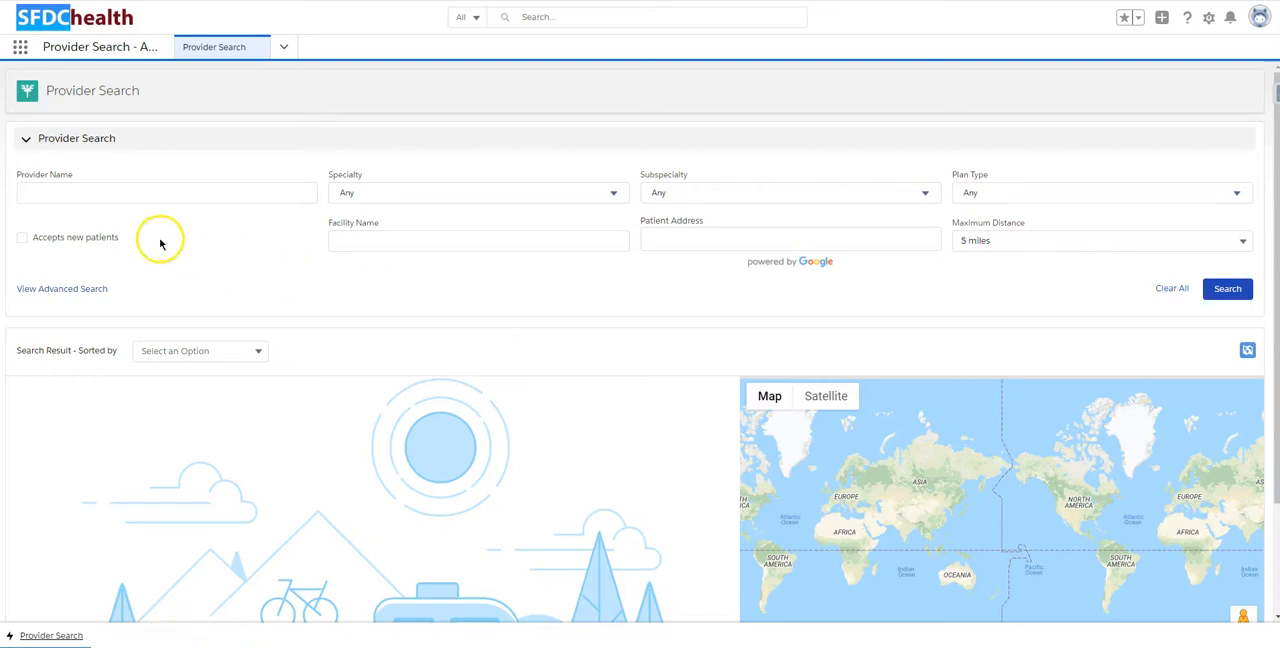
mouse_move(183, 241)
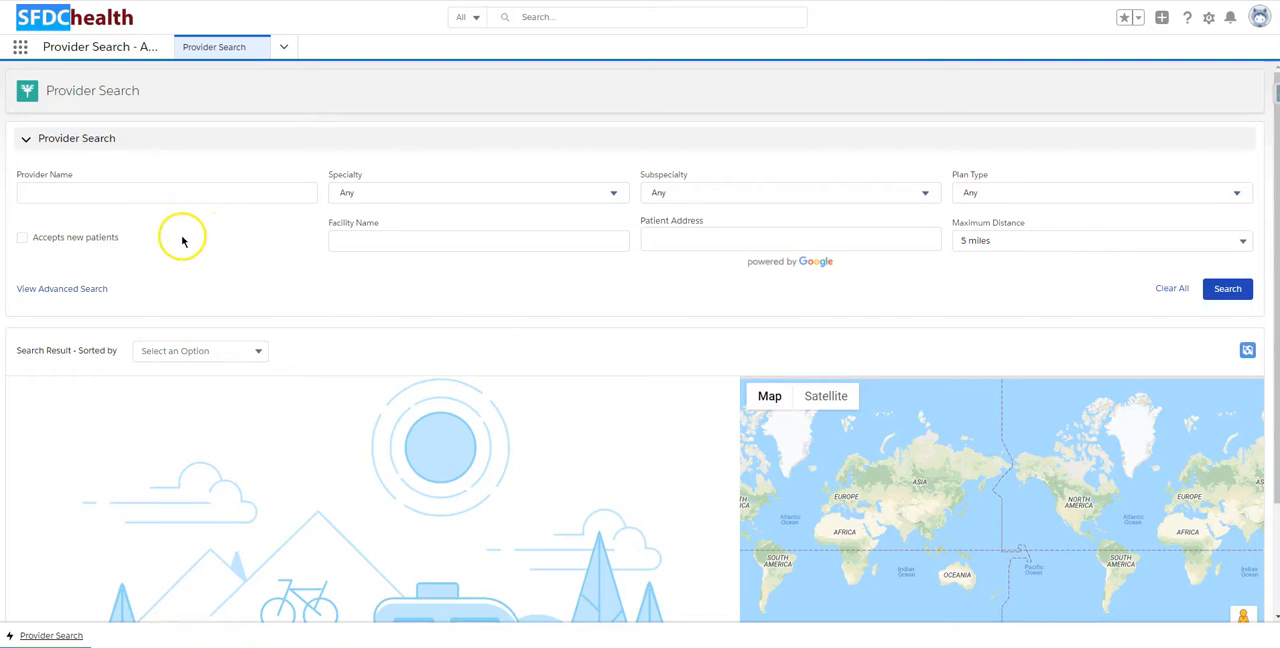
mouse_move(300, 265)
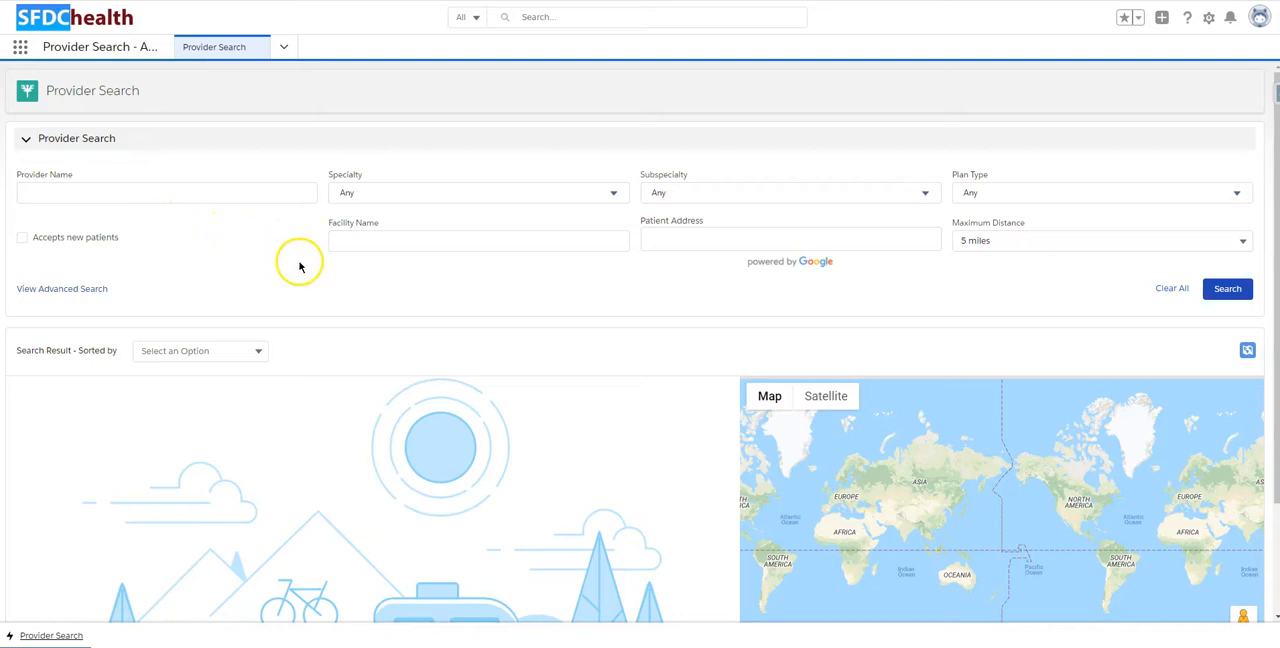
mouse_move(237, 256)
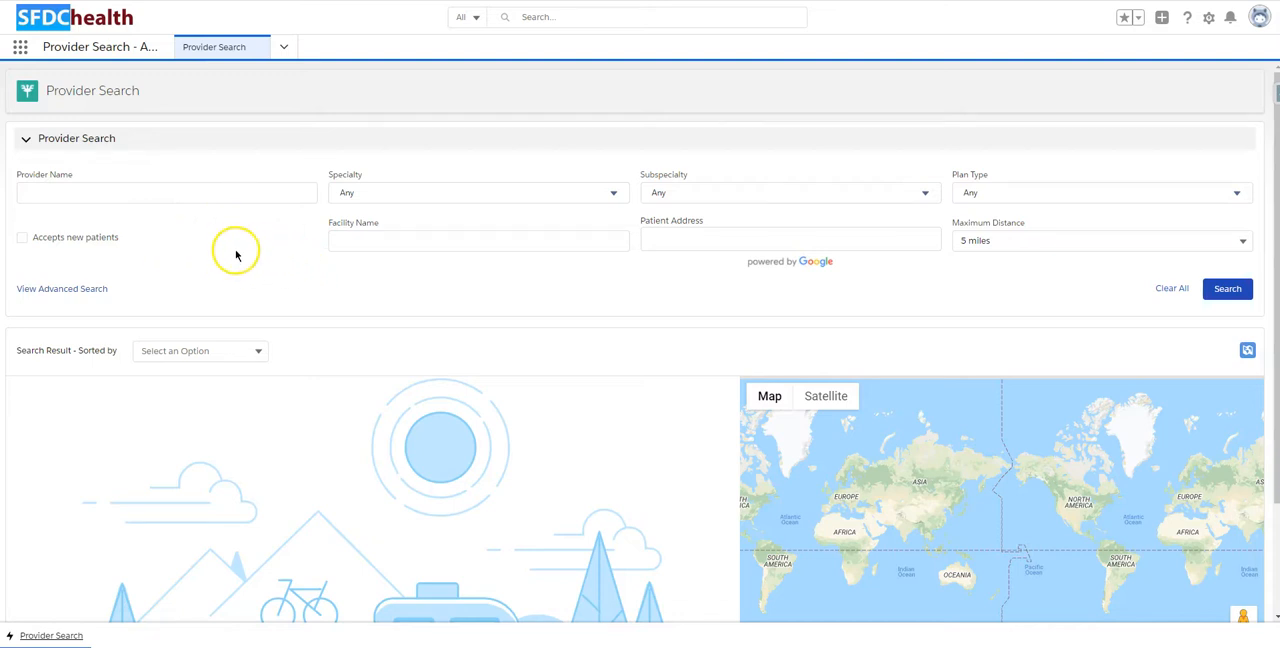